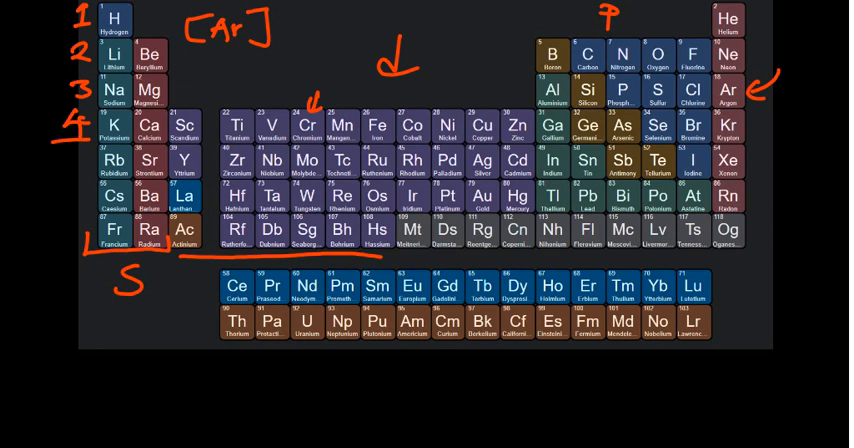
Write 4s² after [Ar] for chromium and mark Sc, Ti and V as the first d-block elements.
{"action": "type", "text": "4"}
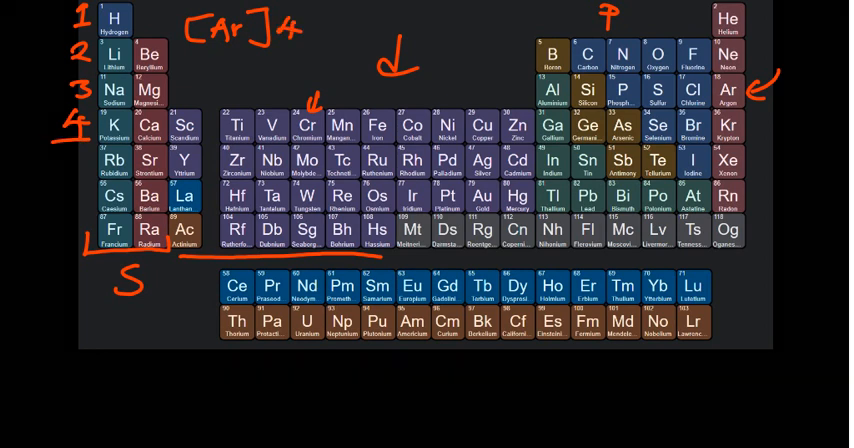
{"action": "type", "text": "S"}
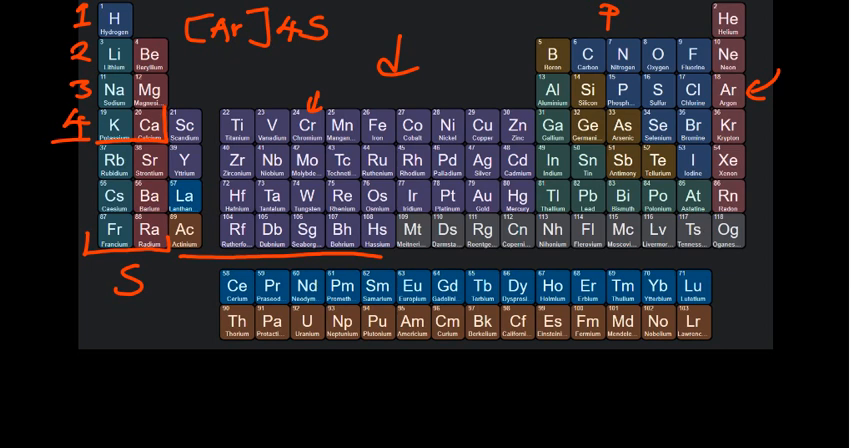
{"action": "type", "text": "2"}
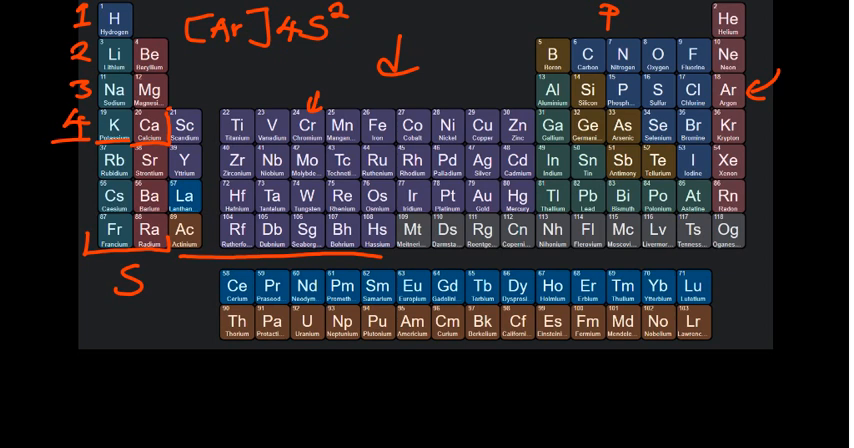
{"action": "left_click_drag", "start_coordinate": [168, 108], "coordinate": [336, 100]}
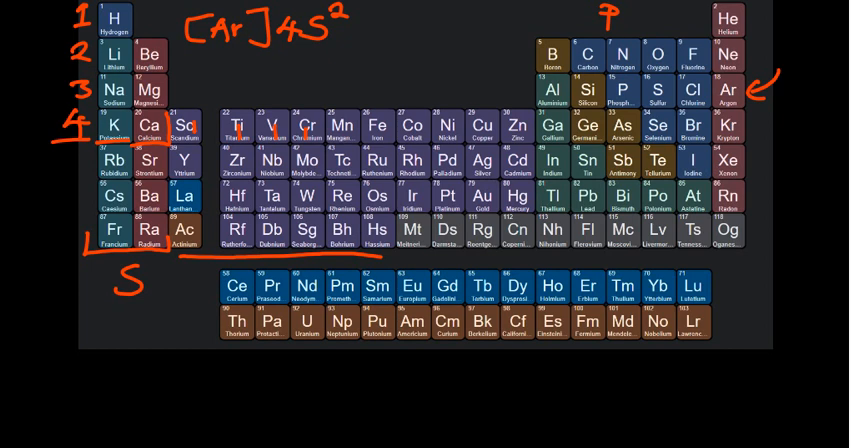
Handwrite 3d⁴ after 4s² so chromium's expected configuration reads [Ar]4s²3d⁴.
{"action": "type", "text": "3d"}
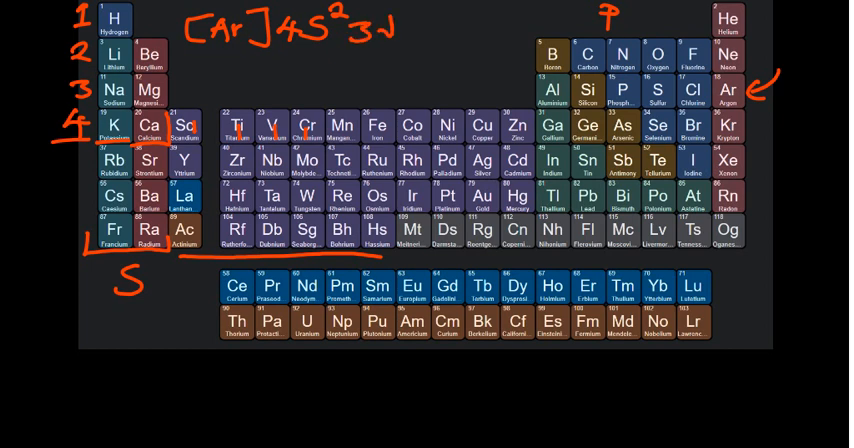
{"action": "type", "text": "4"}
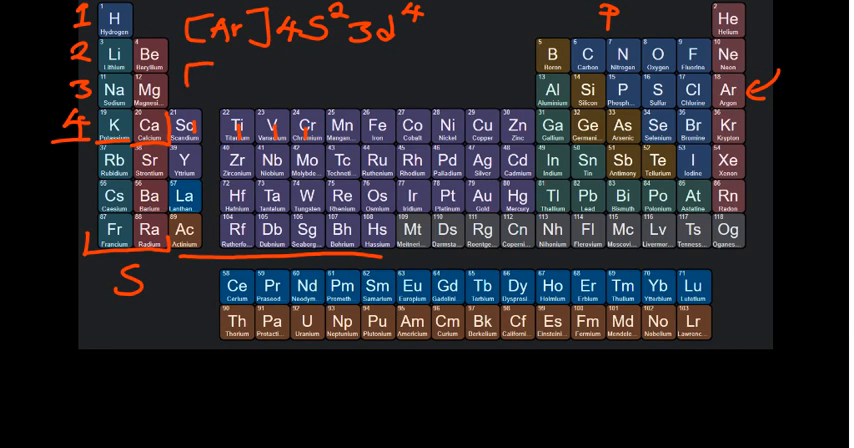
Write chromium's actual configuration [Ar]4s¹3d⁵ on a second line.
{"action": "type", "text": "[Ar"}
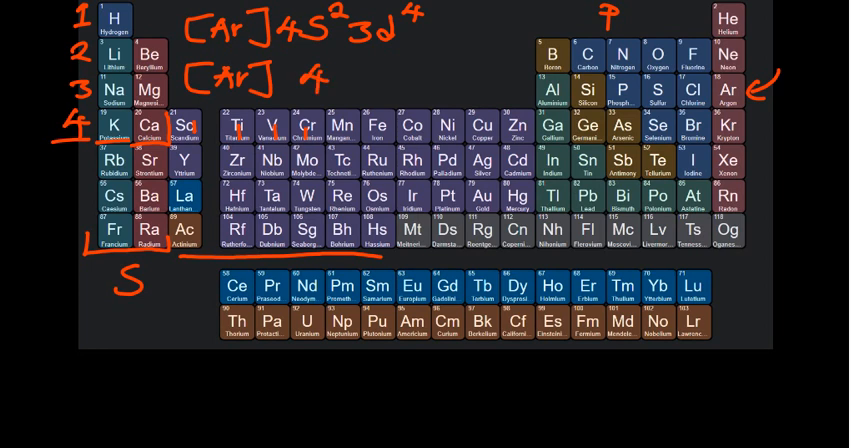
{"action": "type", "text": "4S1"}
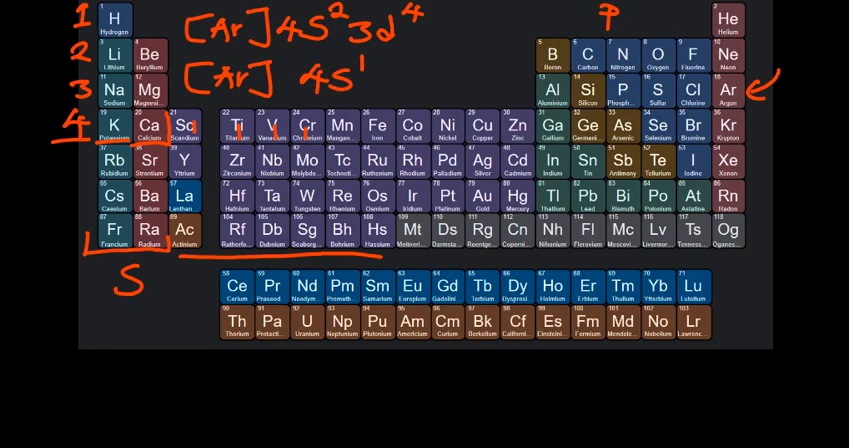
{"action": "type", "text": "3 1"}
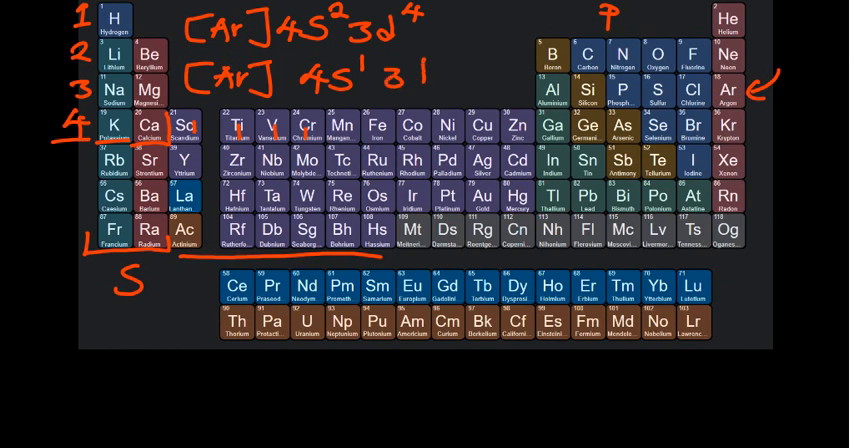
{"action": "type", "text": "d5"}
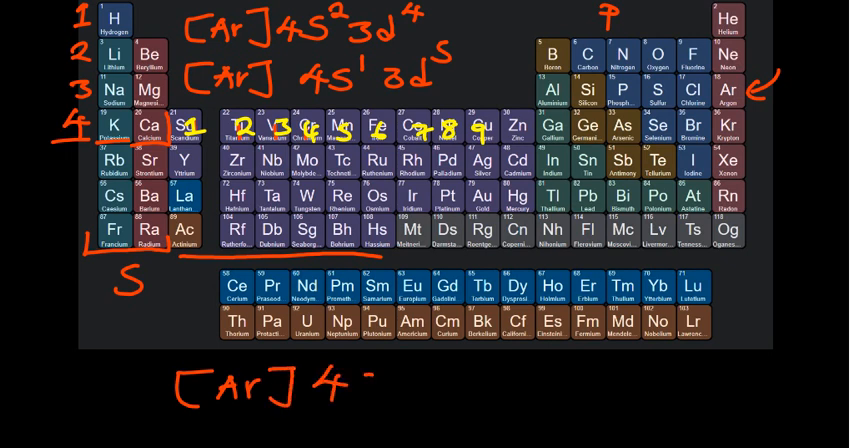
Write s²3 after [Ar]4 on copper's line below the table.
{"action": "type", "text": "S23"}
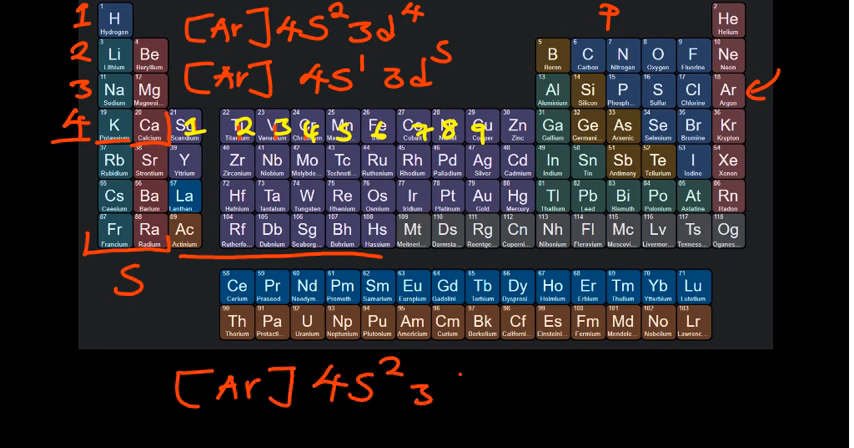